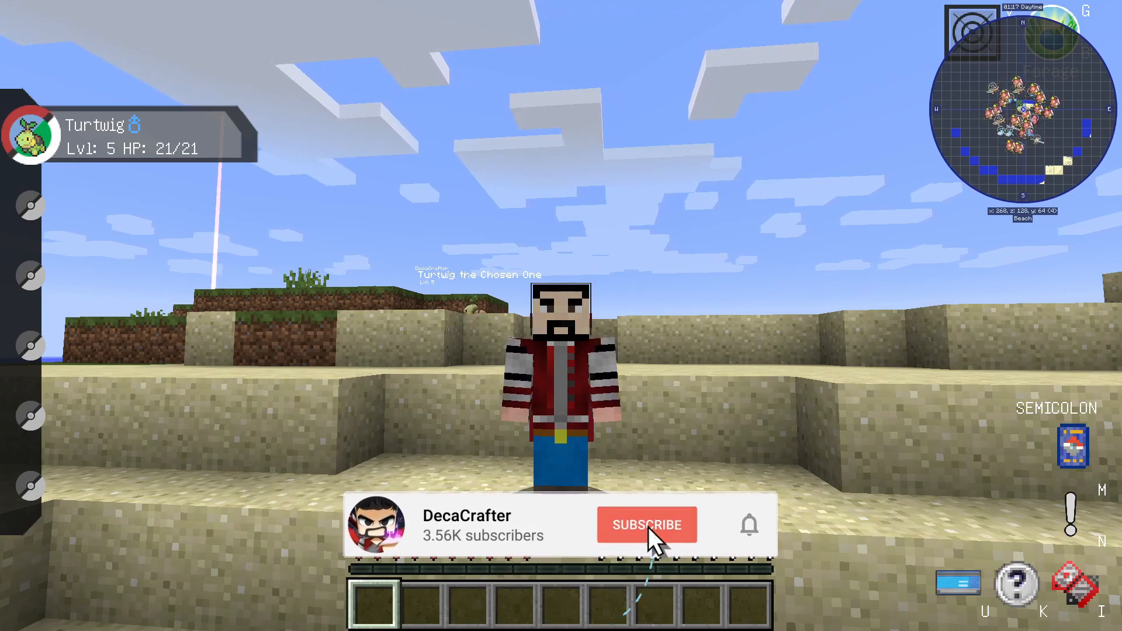
# - Quit Minecraft and start CurseForge on its Minecraft library of SkyFactory 4 and Zombie Apocalypse
pyautogui.click(646, 524)
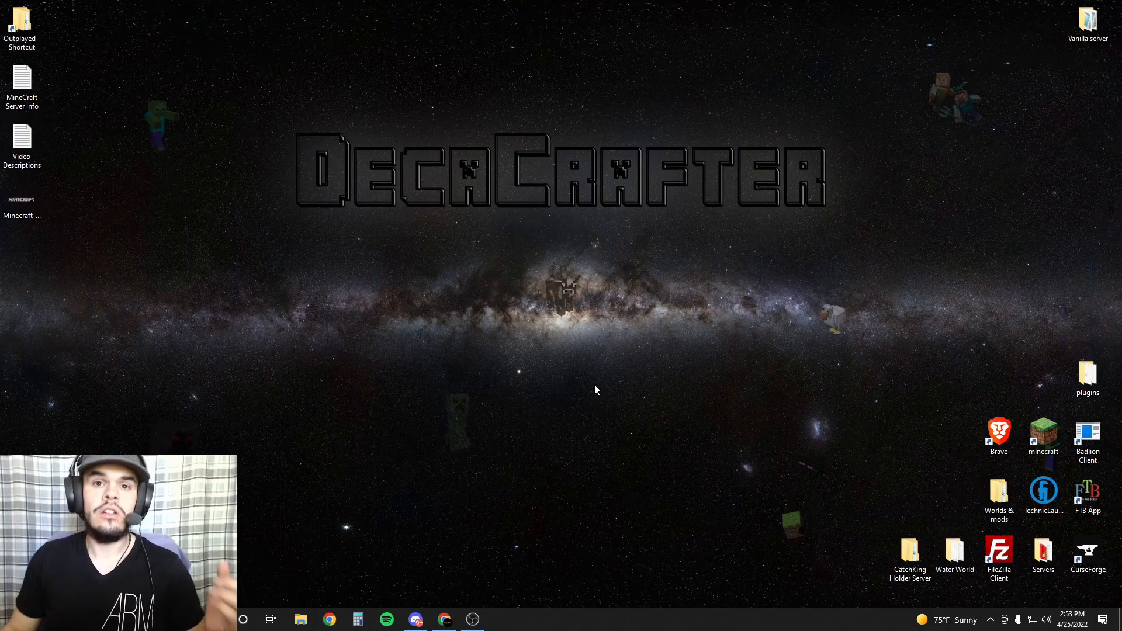
pyautogui.doubleClick(1087, 556)
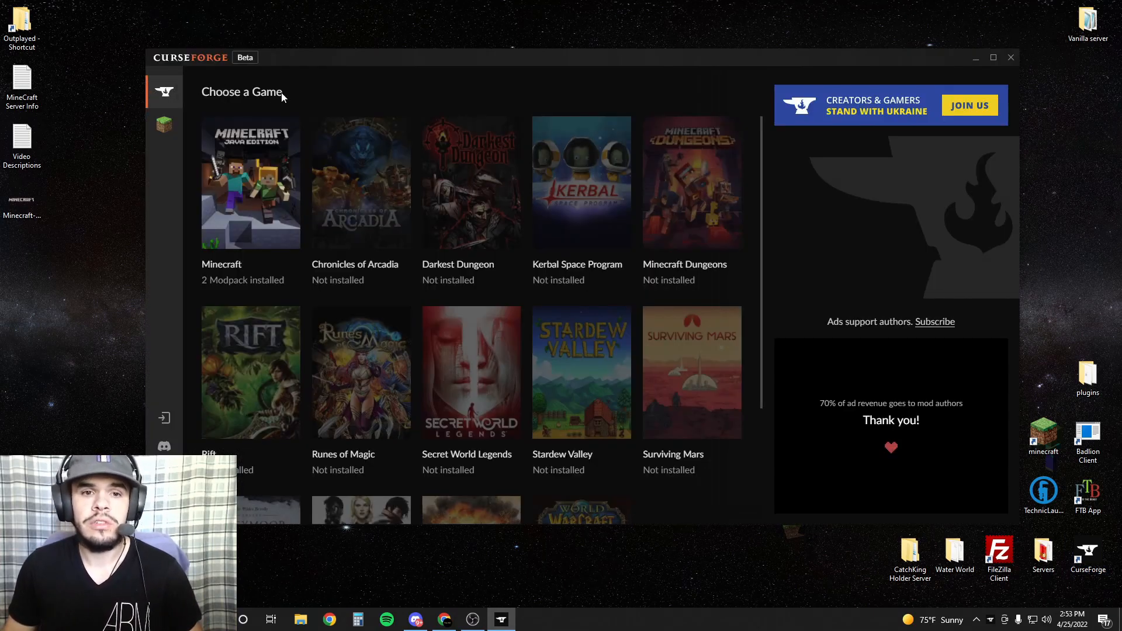
pyautogui.click(164, 125)
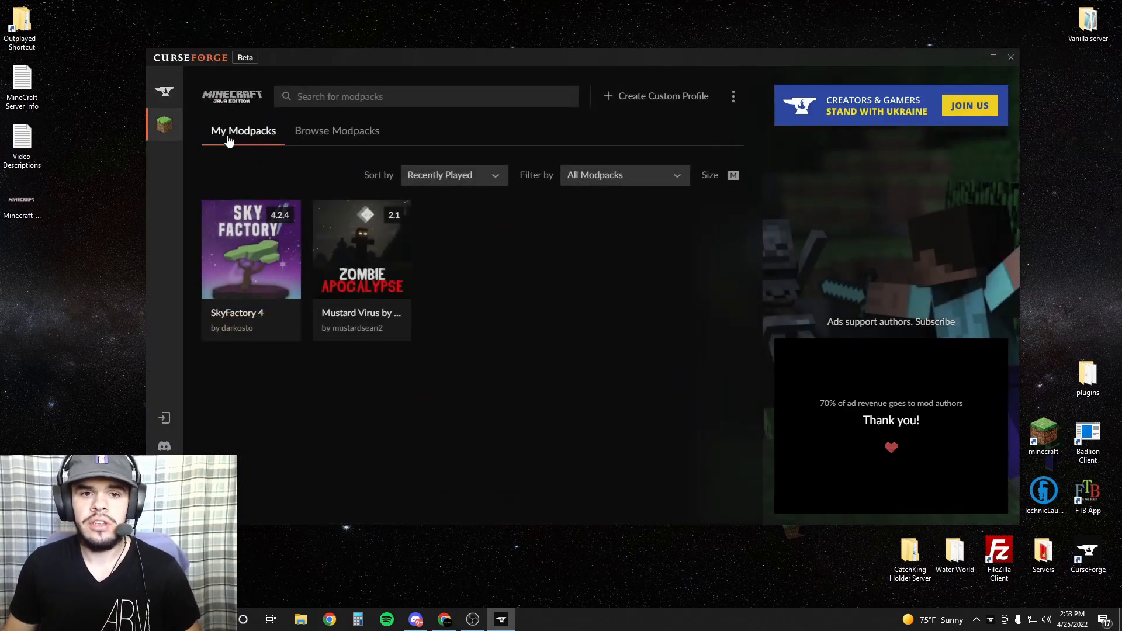
# - Search Browse Modpacks for 'pixelmon' to list The Pixelmon Modpack
pyautogui.click(336, 131)
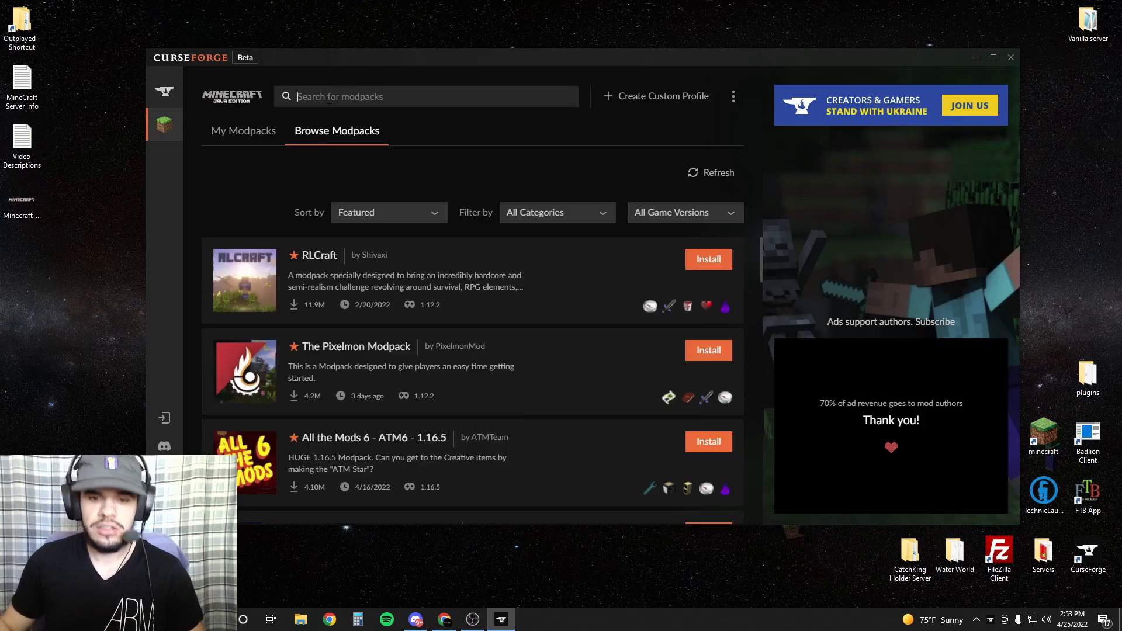
pyautogui.write('pixelmon')
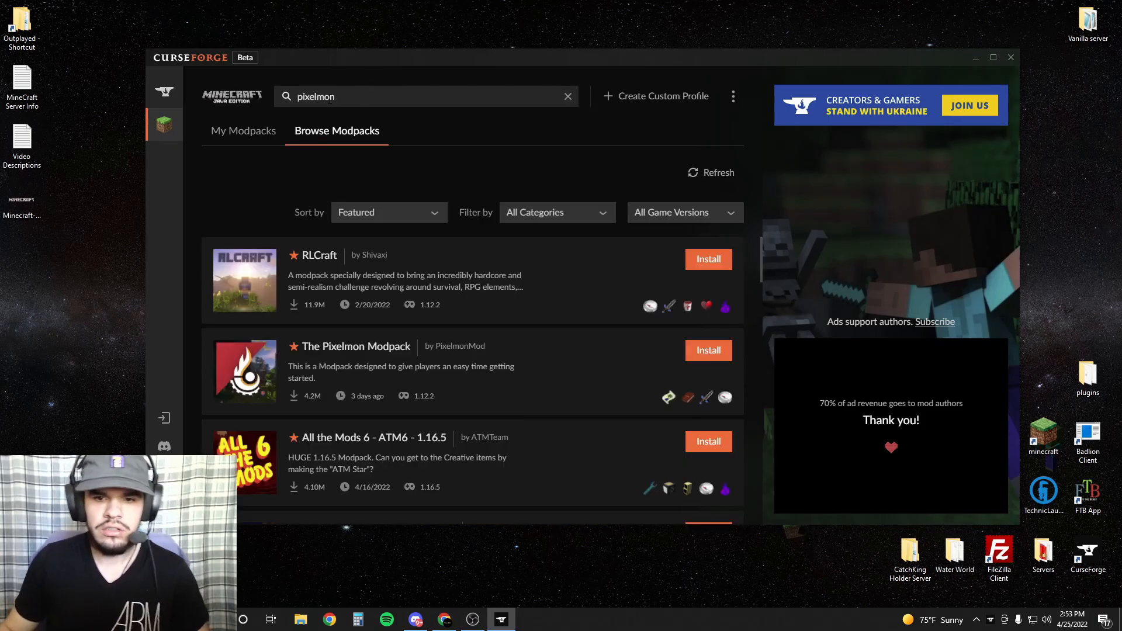
pyautogui.press('Enter')
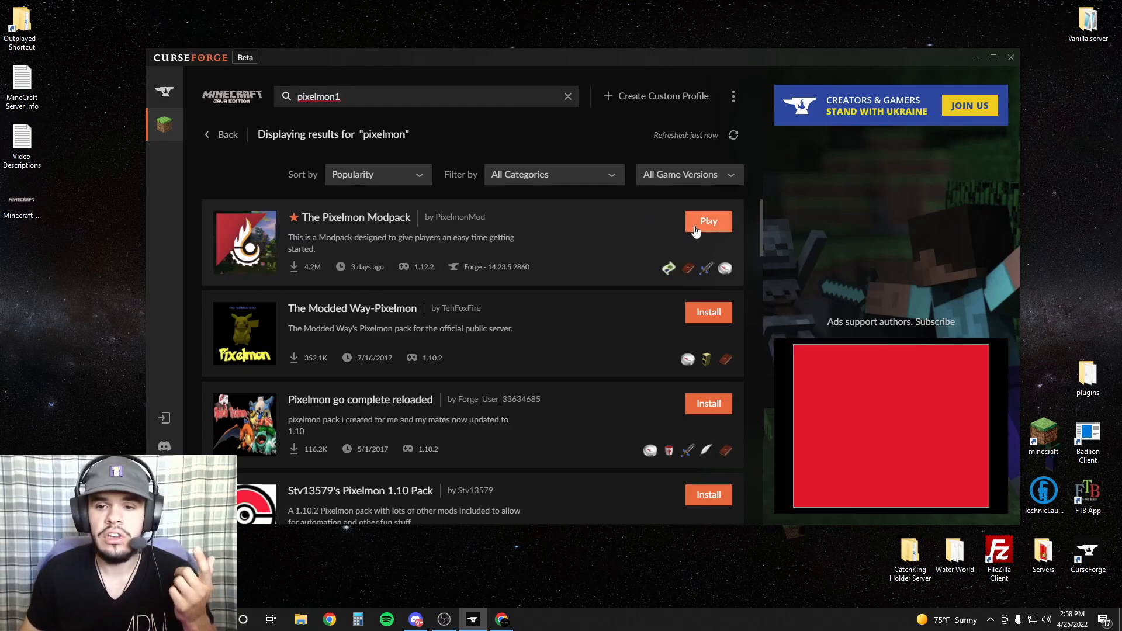
# - Play The Pixelmon Modpack and start it from the Minecraft Launcher to reach the Pixelmon Reforged menu
pyautogui.click(708, 221)
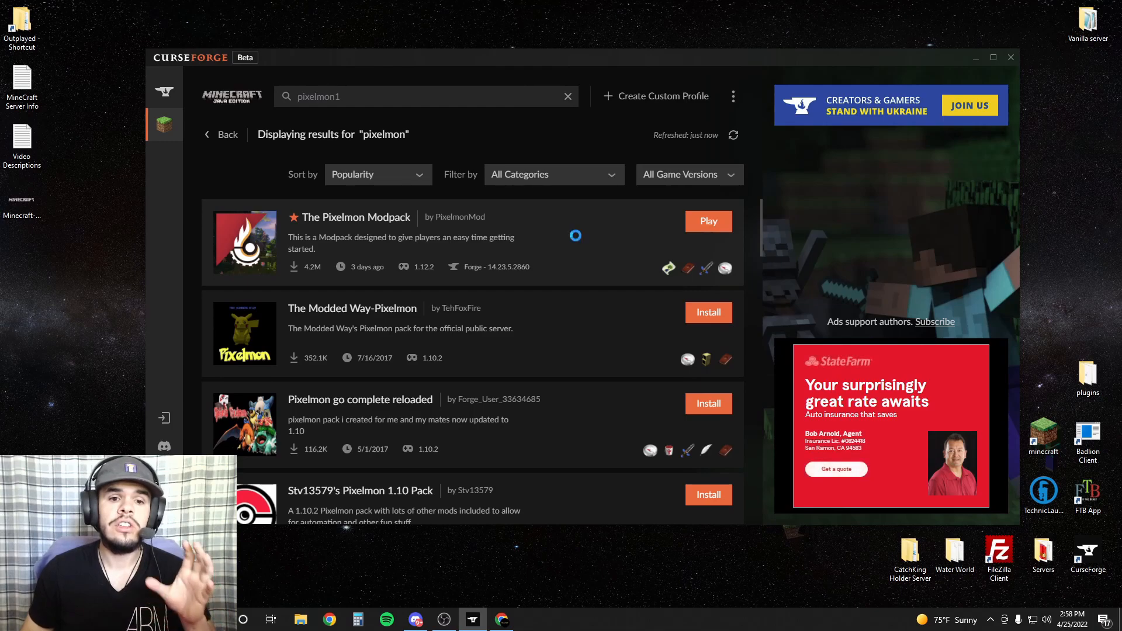
pyautogui.click(708, 220)
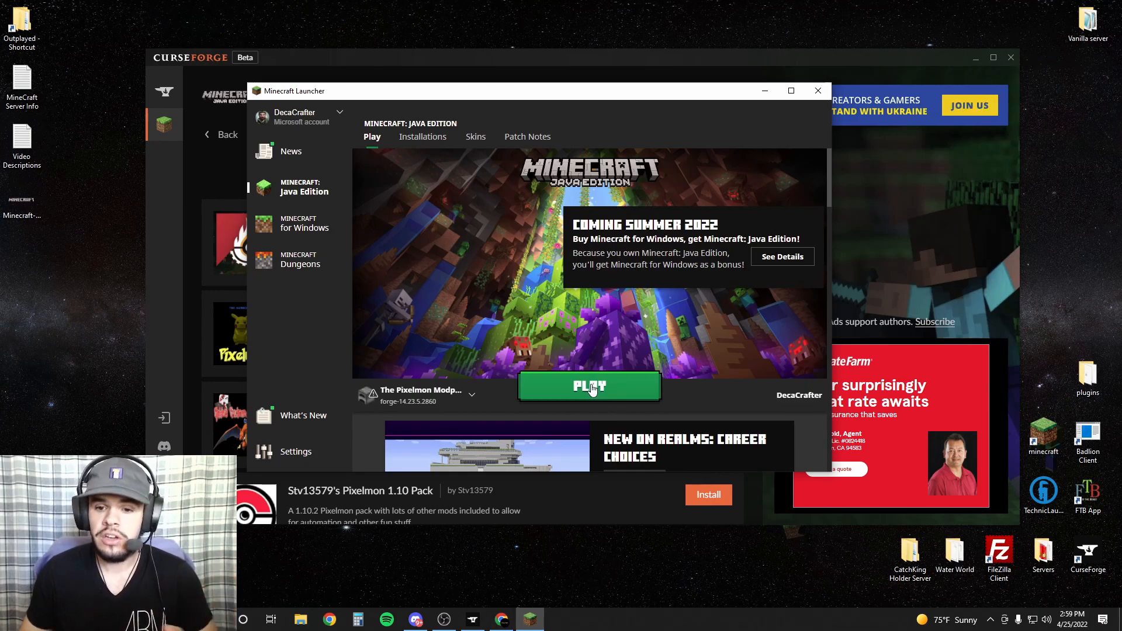
pyautogui.click(588, 386)
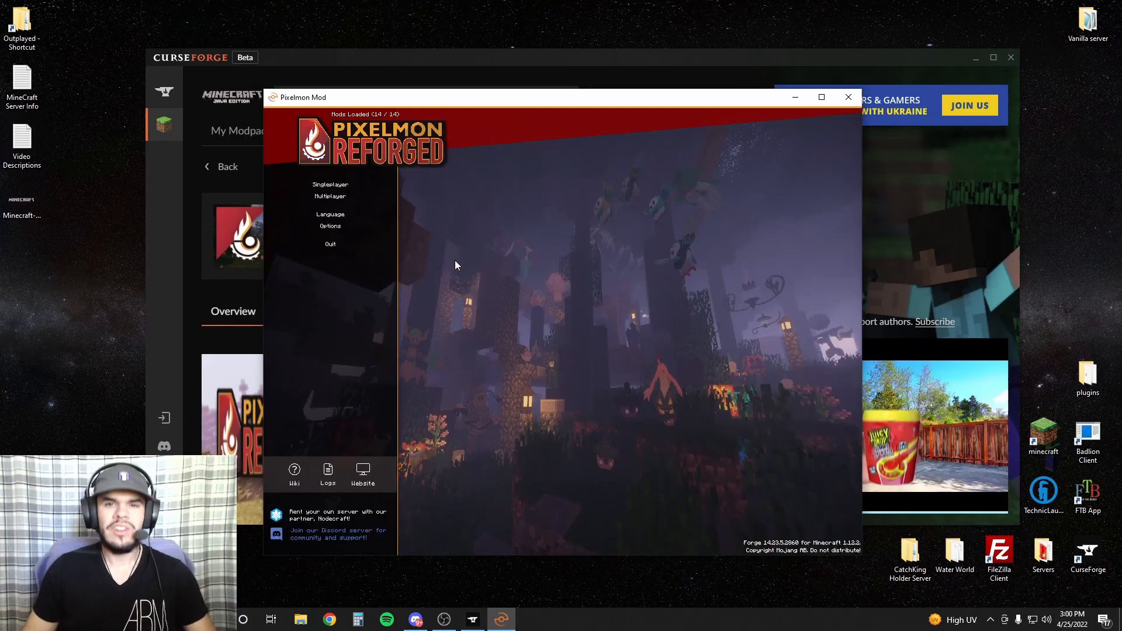
# - Create a new Singleplayer survival world named 'New World' with default settings
pyautogui.click(329, 184)
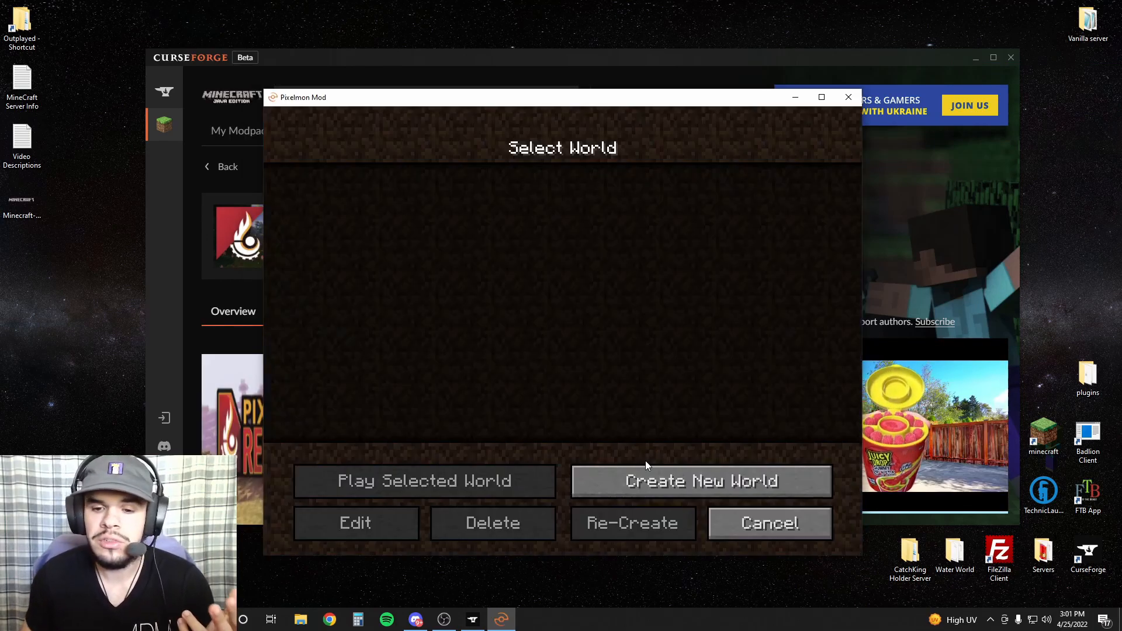
pyautogui.click(700, 480)
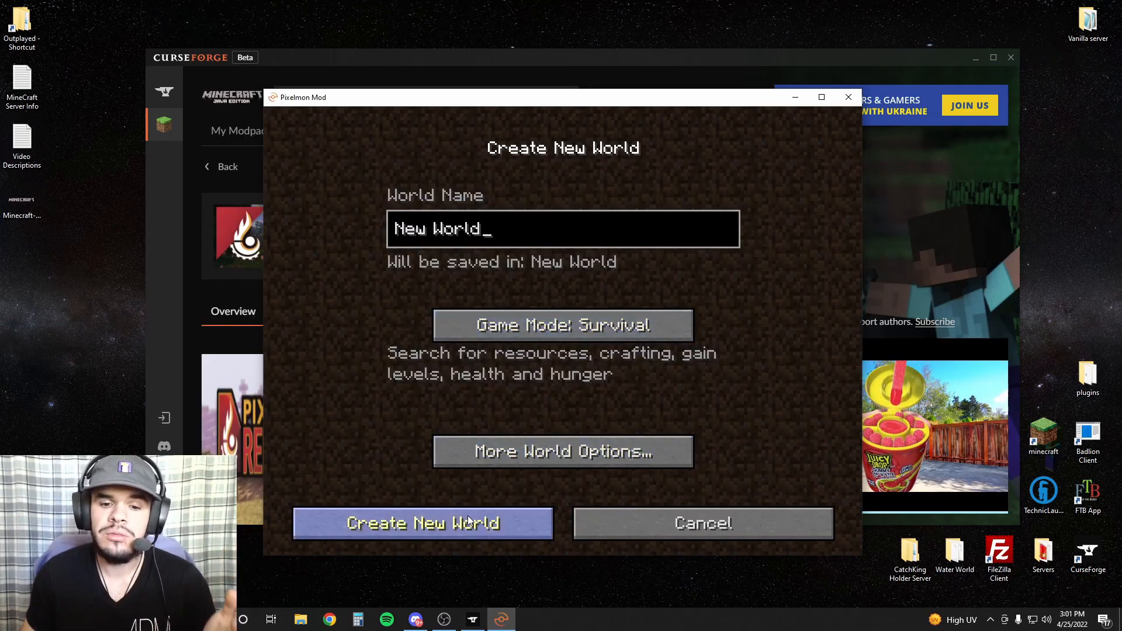
pyautogui.click(422, 523)
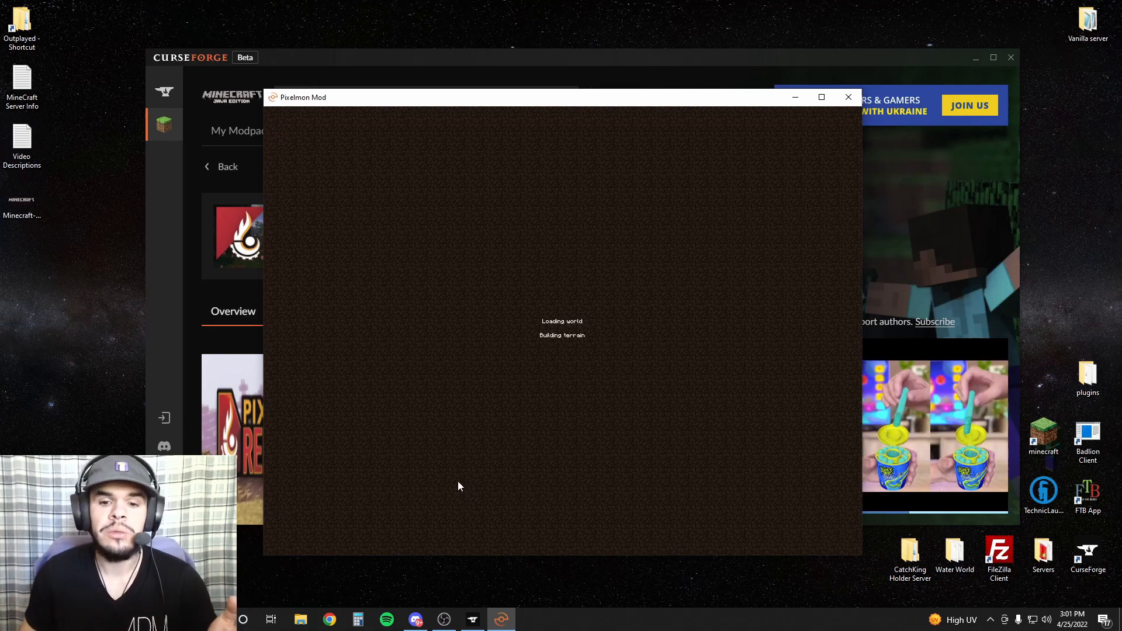